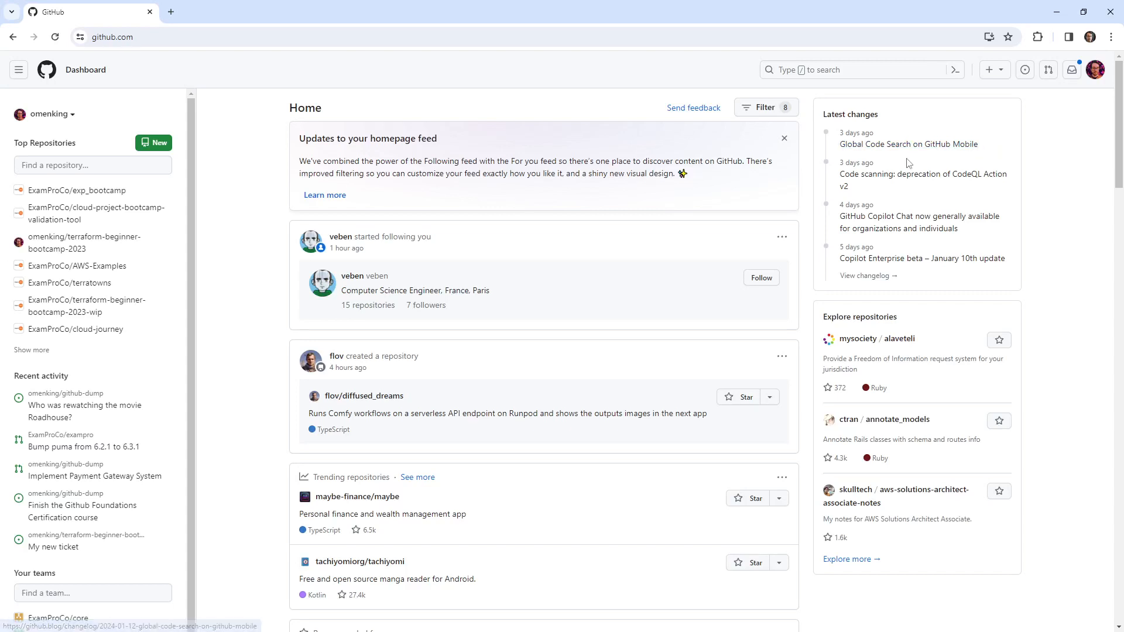
mouse_move(472, 139)
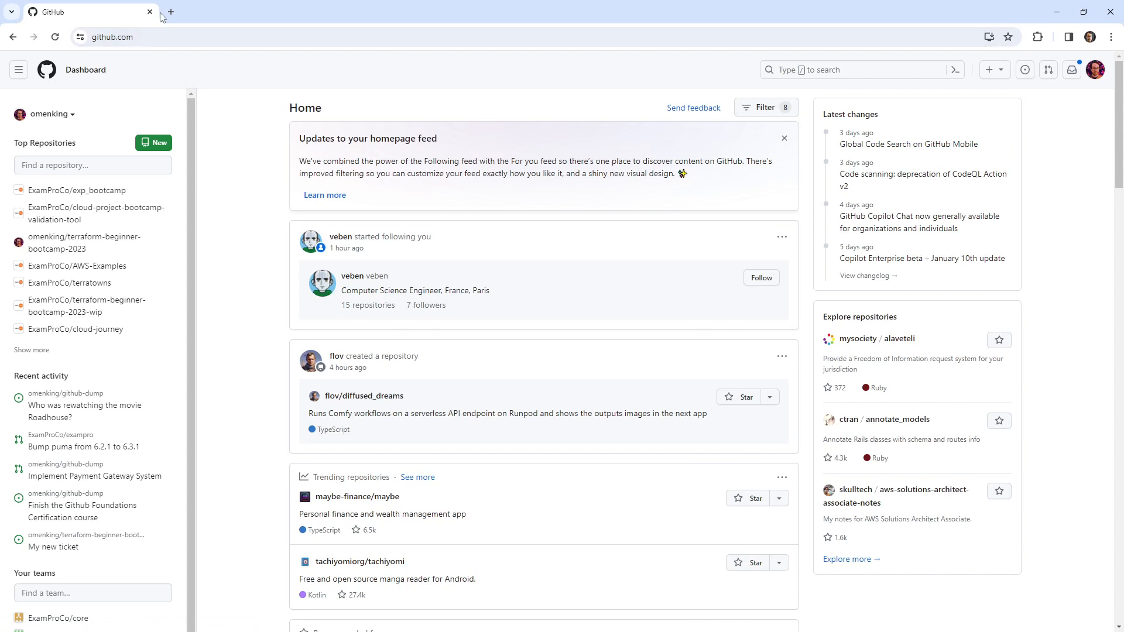
Search the web for 'github desktop' in a new tab and find the desktop.github.com result
left_click(170, 12)
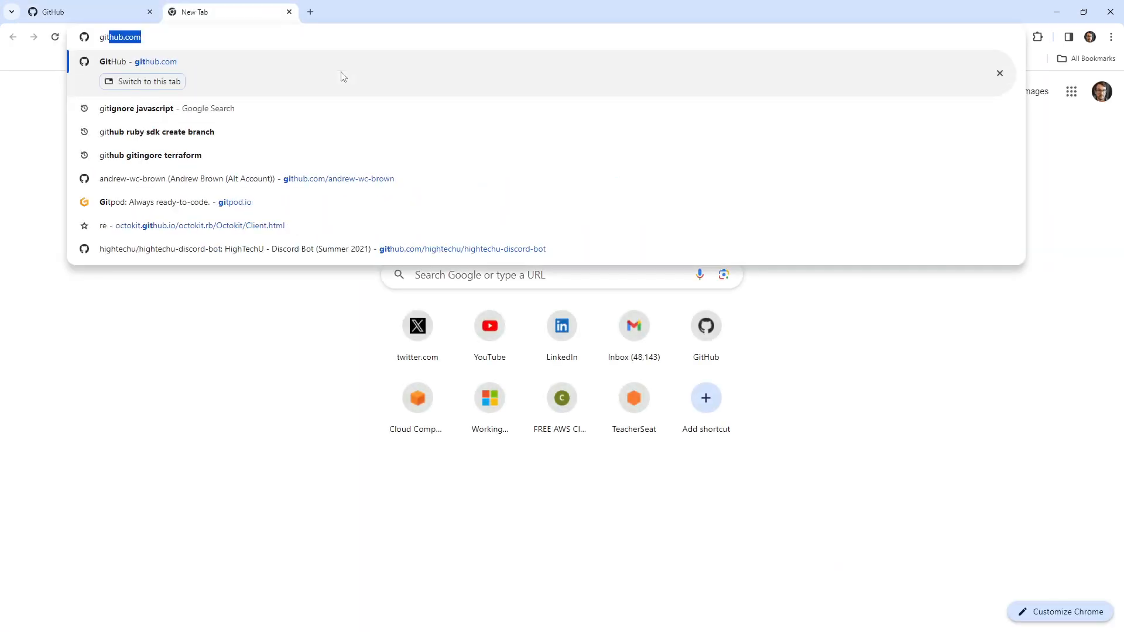
type("github desktop")
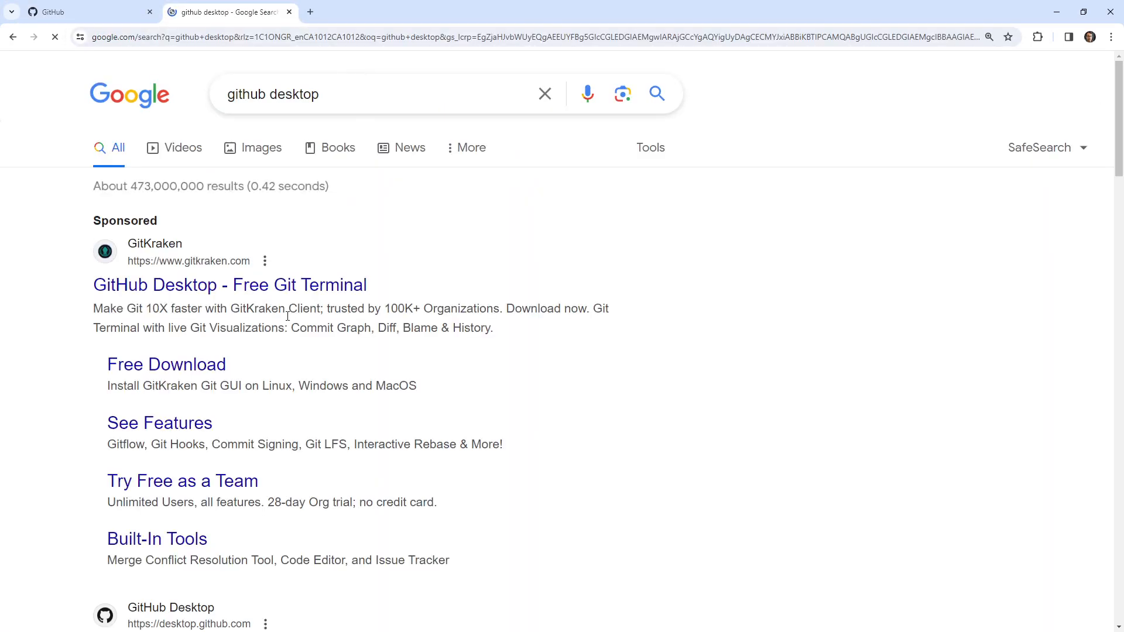
scroll("down", 3)
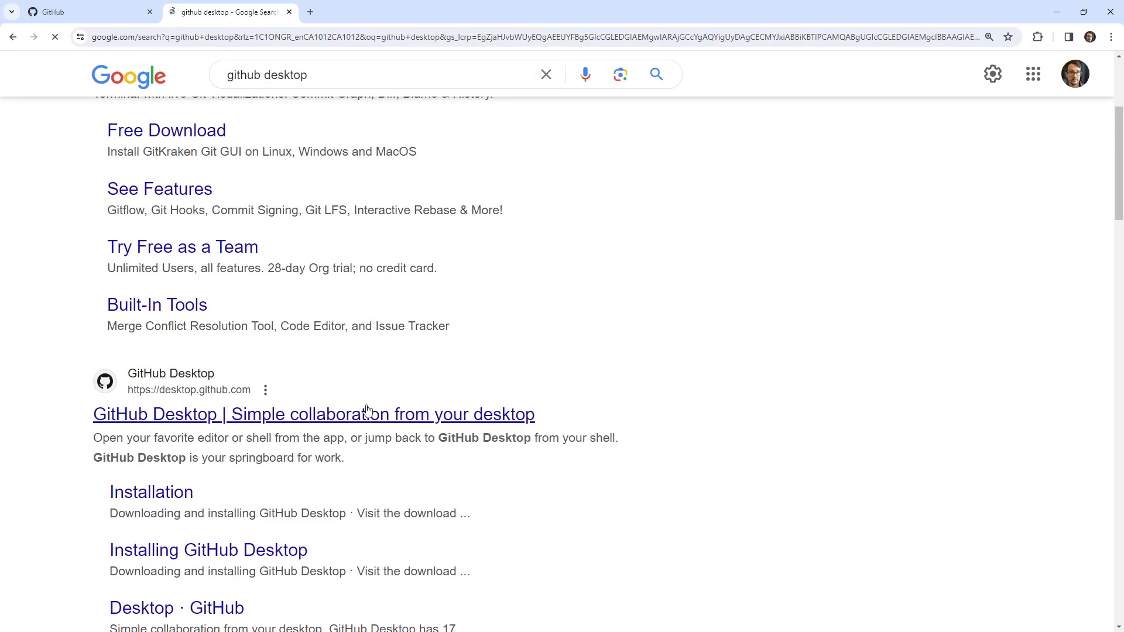
Download the Windows 64-bit installer from the official desktop.github.com site
left_click(314, 415)
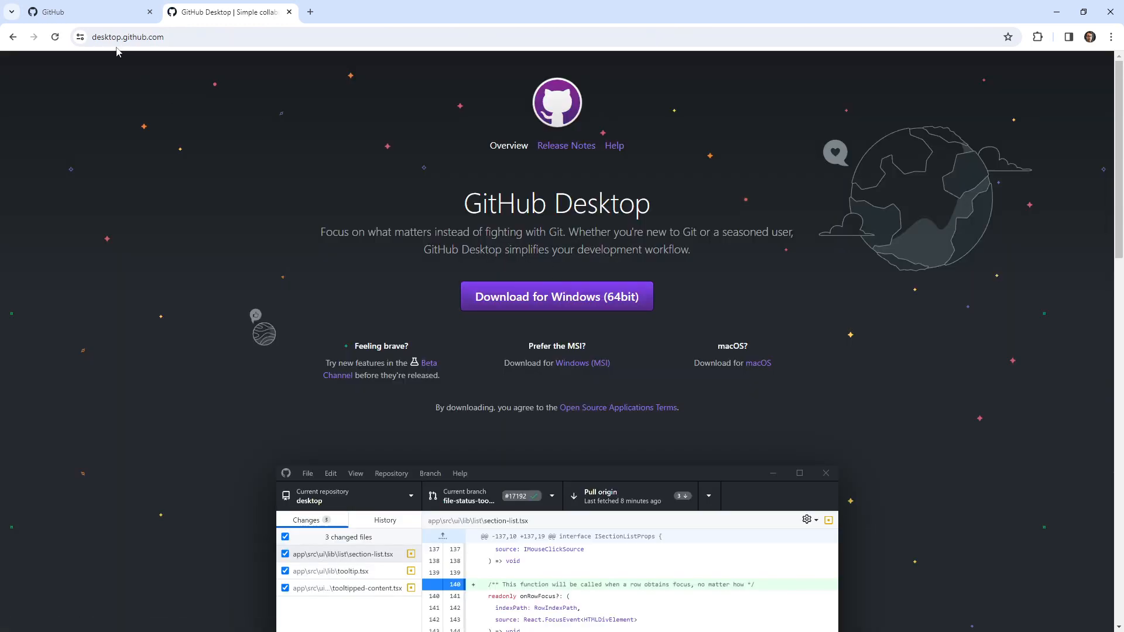
mouse_move(624, 398)
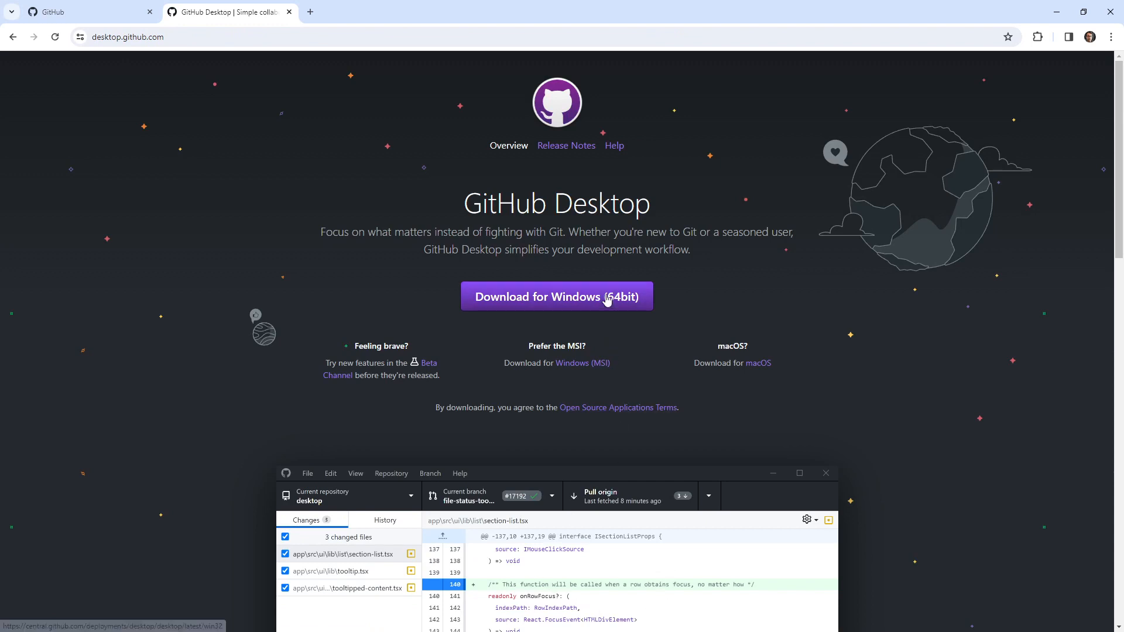
mouse_move(560, 309)
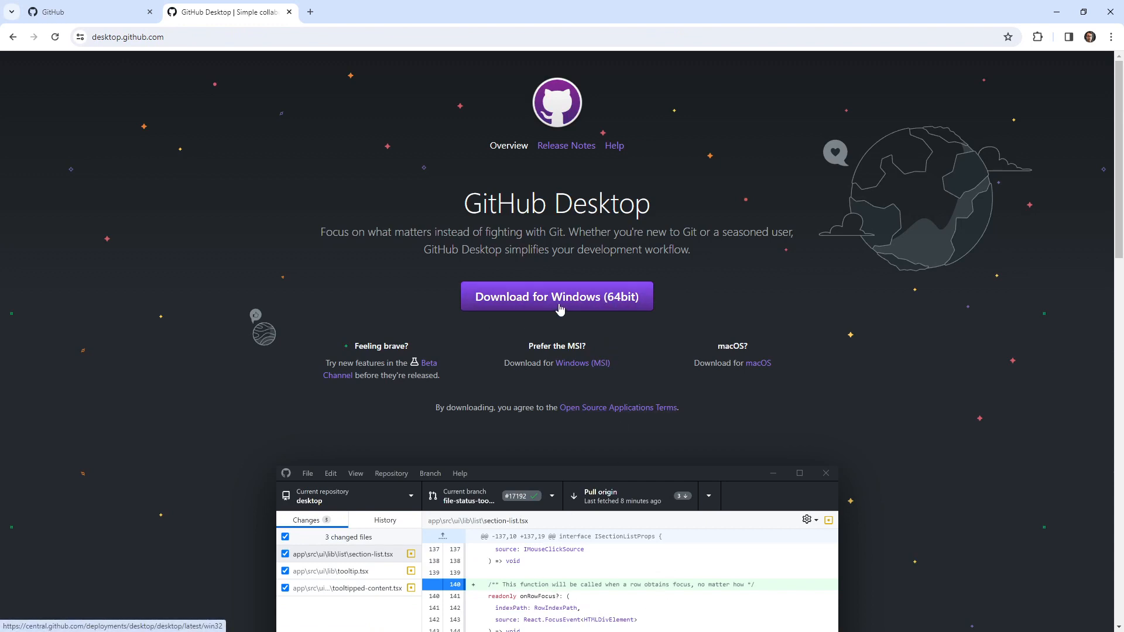
left_click(556, 296)
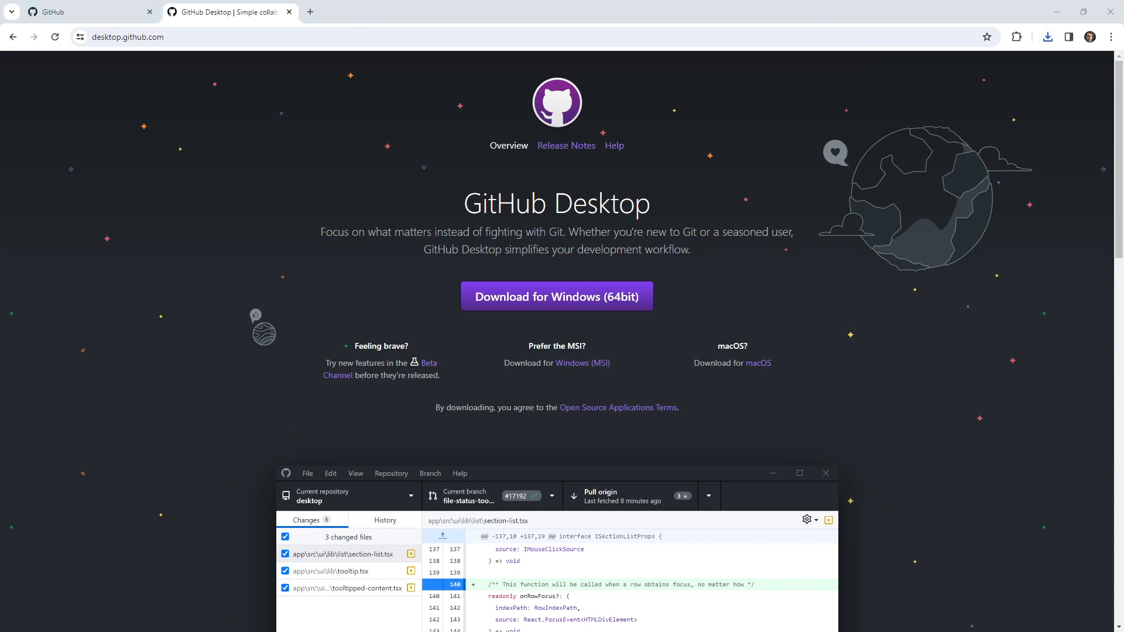
mouse_move(158, 314)
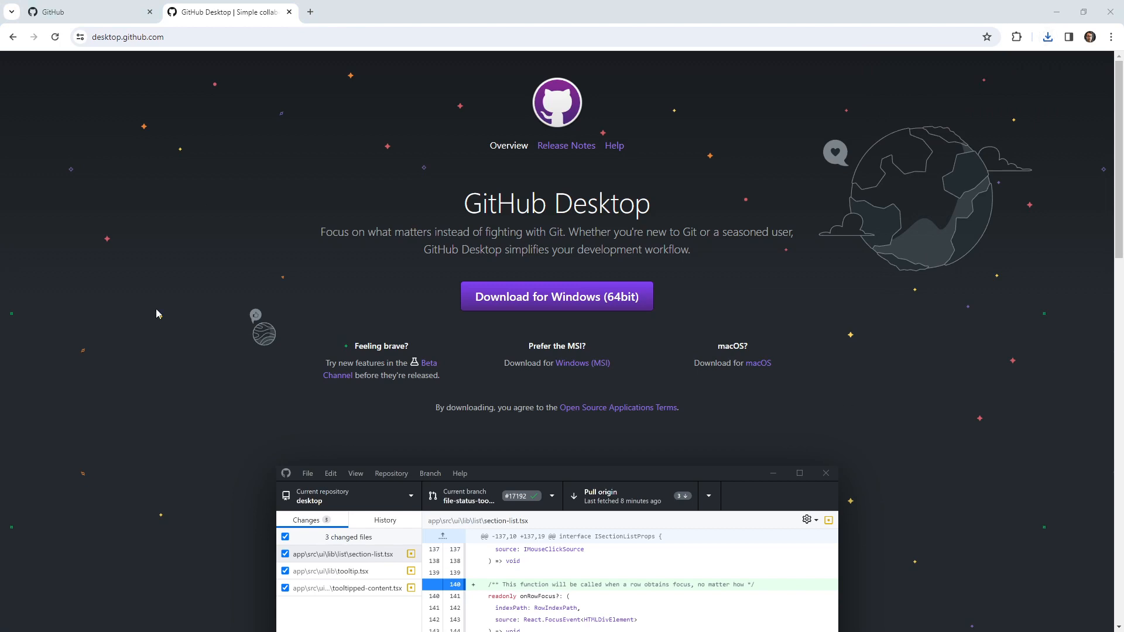
mouse_move(154, 307)
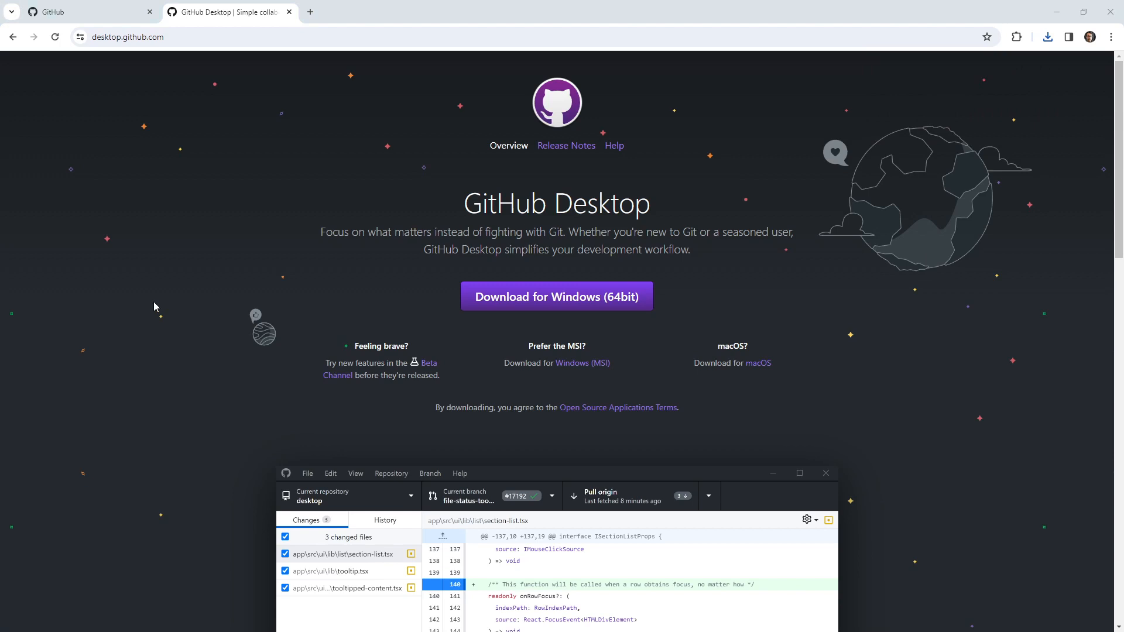
mouse_move(144, 271)
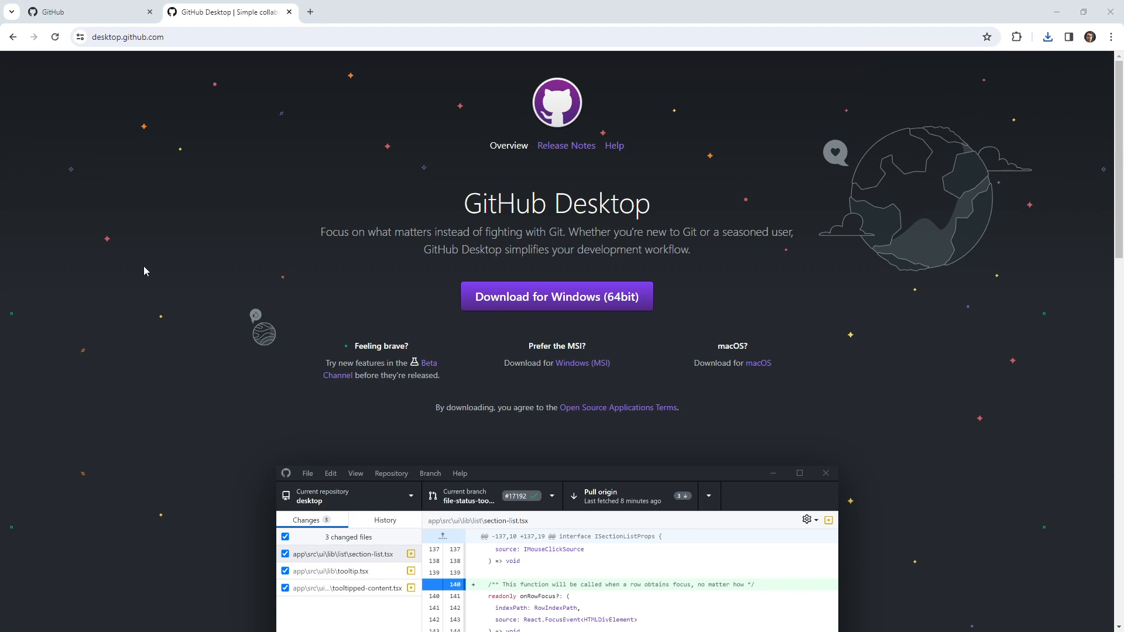
mouse_move(197, 372)
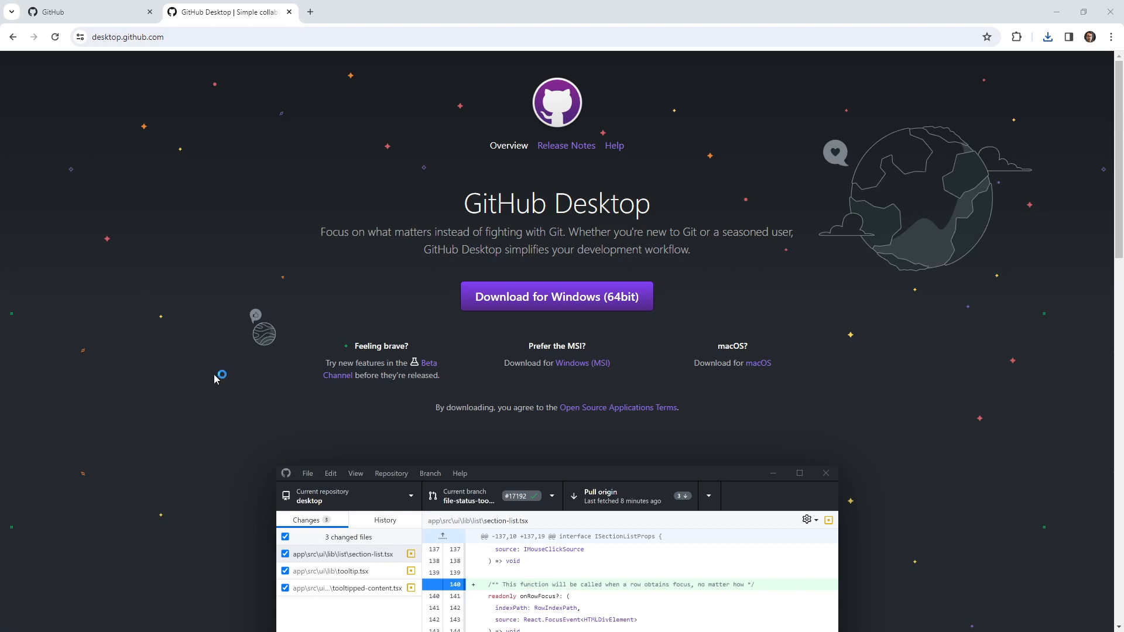
mouse_move(313, 402)
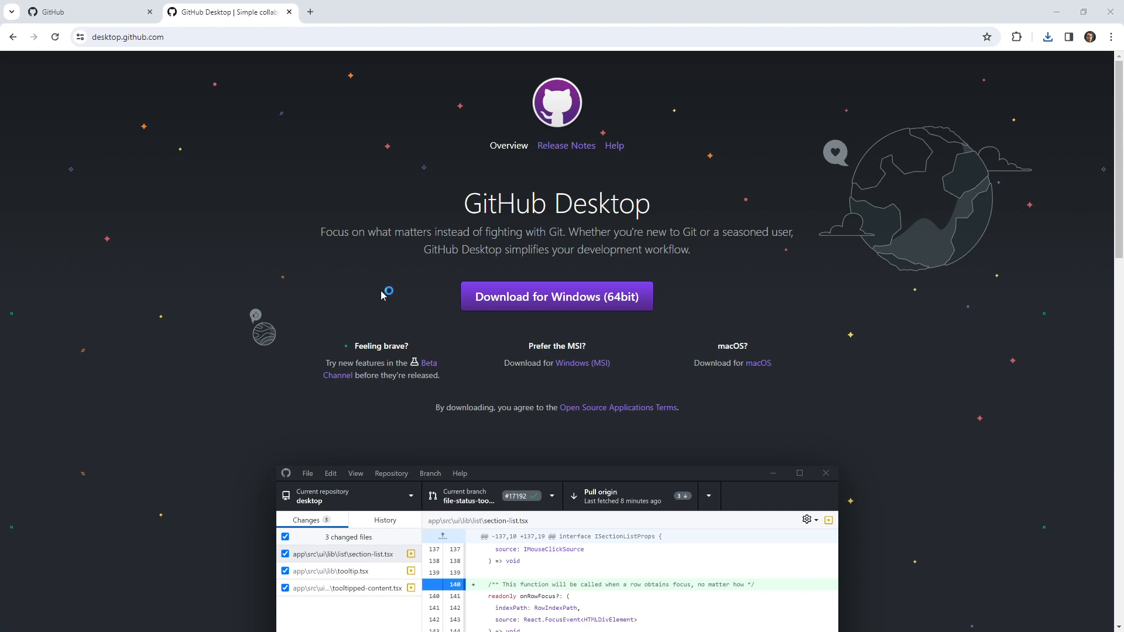
Run the downloaded installer so GitHub Desktop installs and launches to its welcome screen
left_click(556, 296)
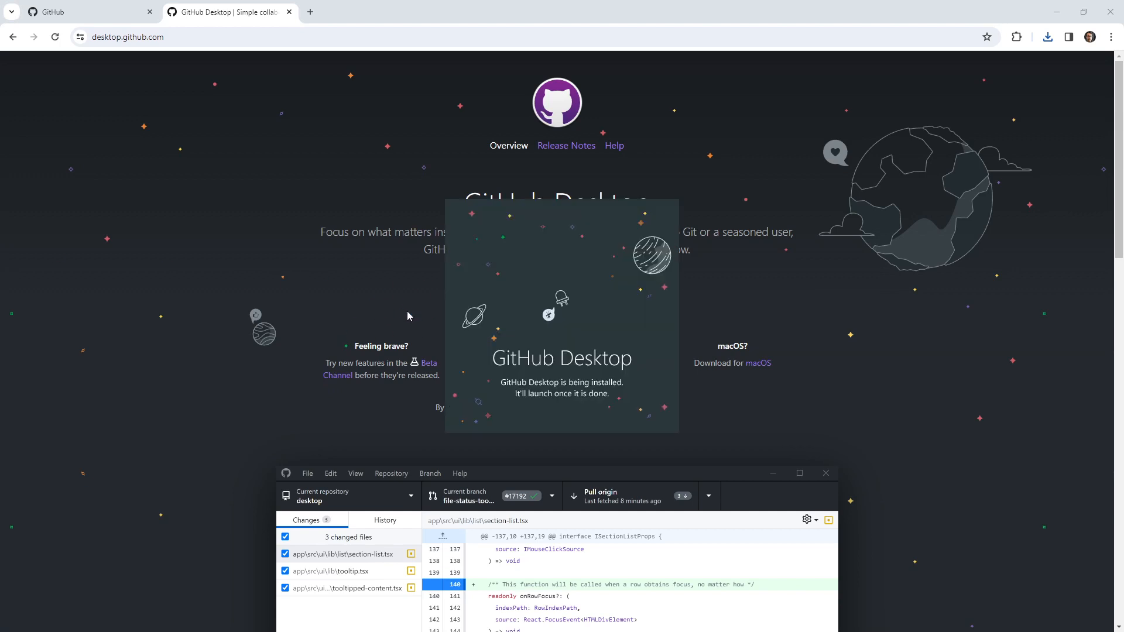
mouse_move(572, 292)
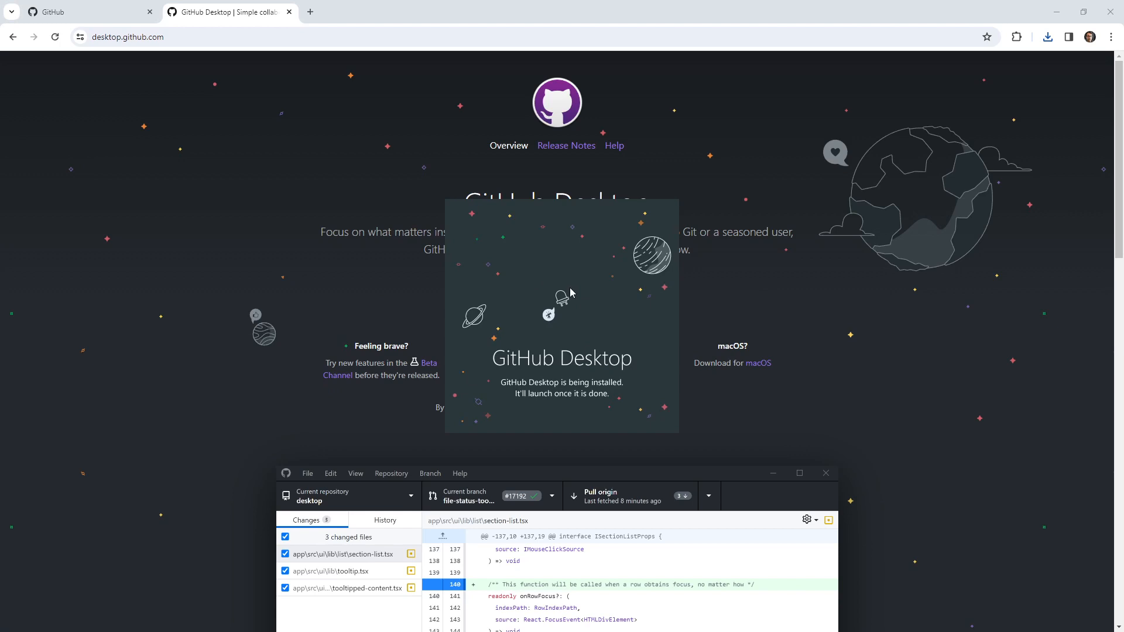
mouse_move(502, 325)
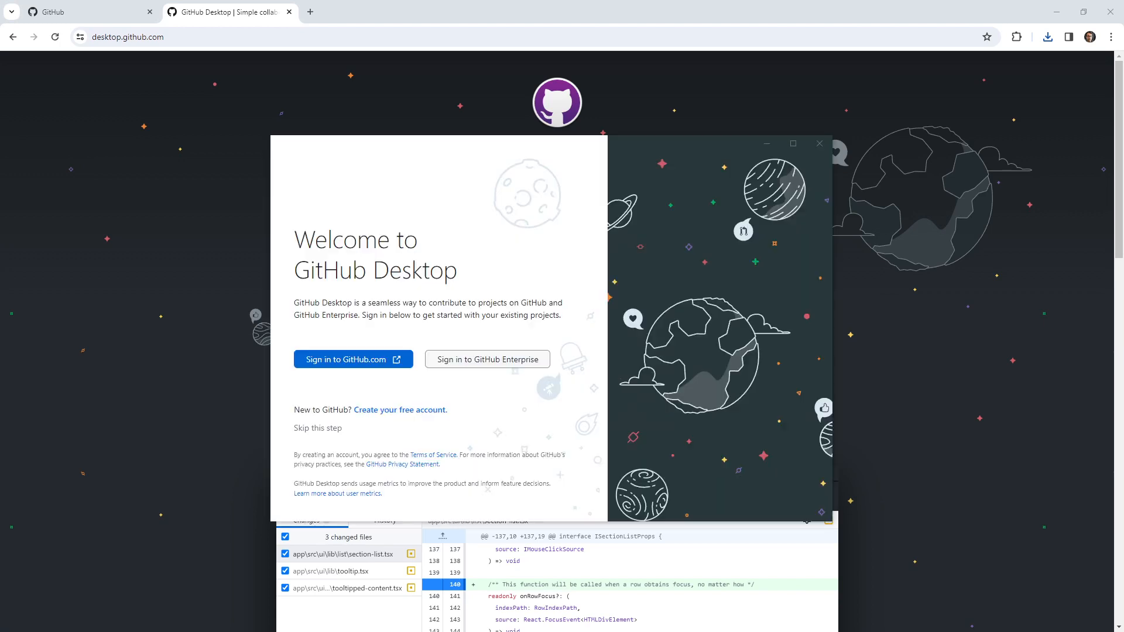
mouse_move(395, 393)
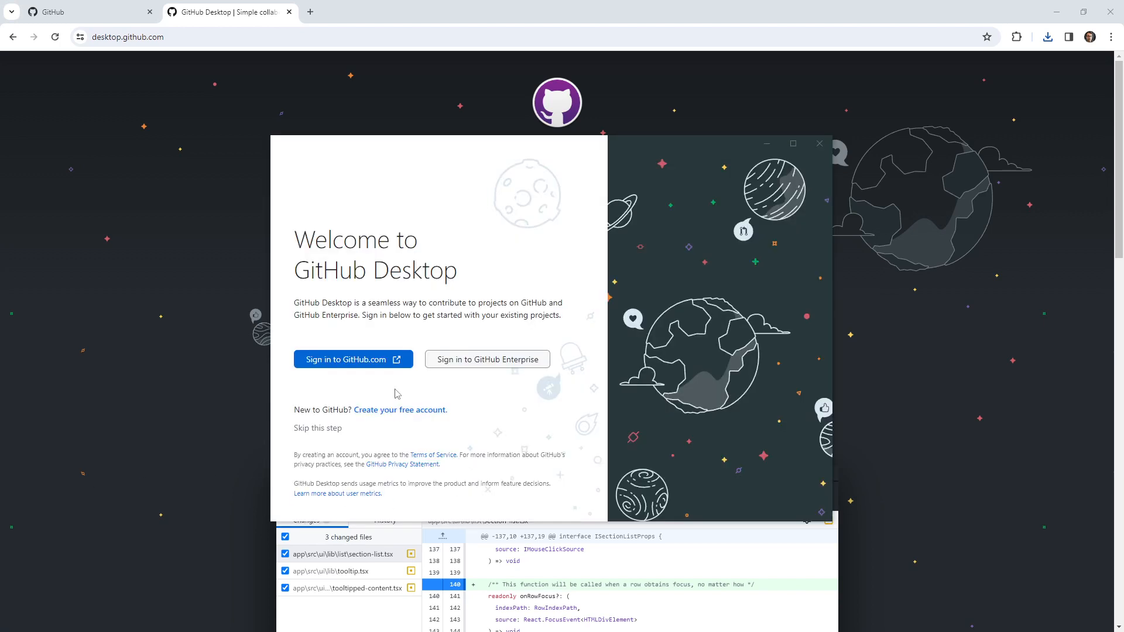
mouse_move(557, 388)
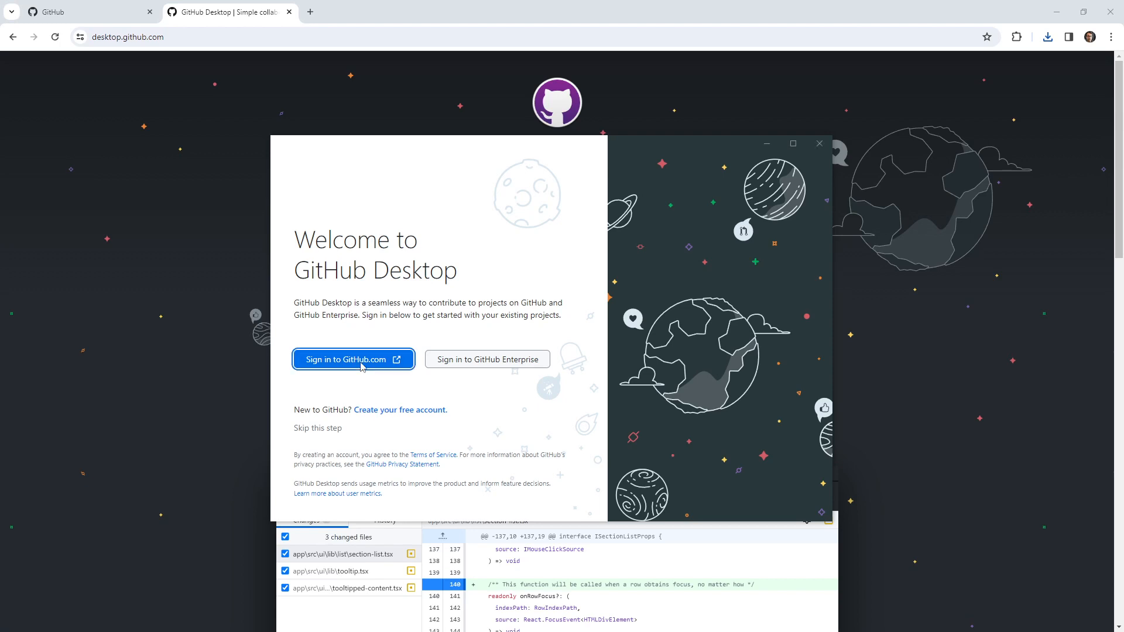
Sign in to GitHub.com, select the second account and authorize GitHub Desktop for it
left_click(351, 359)
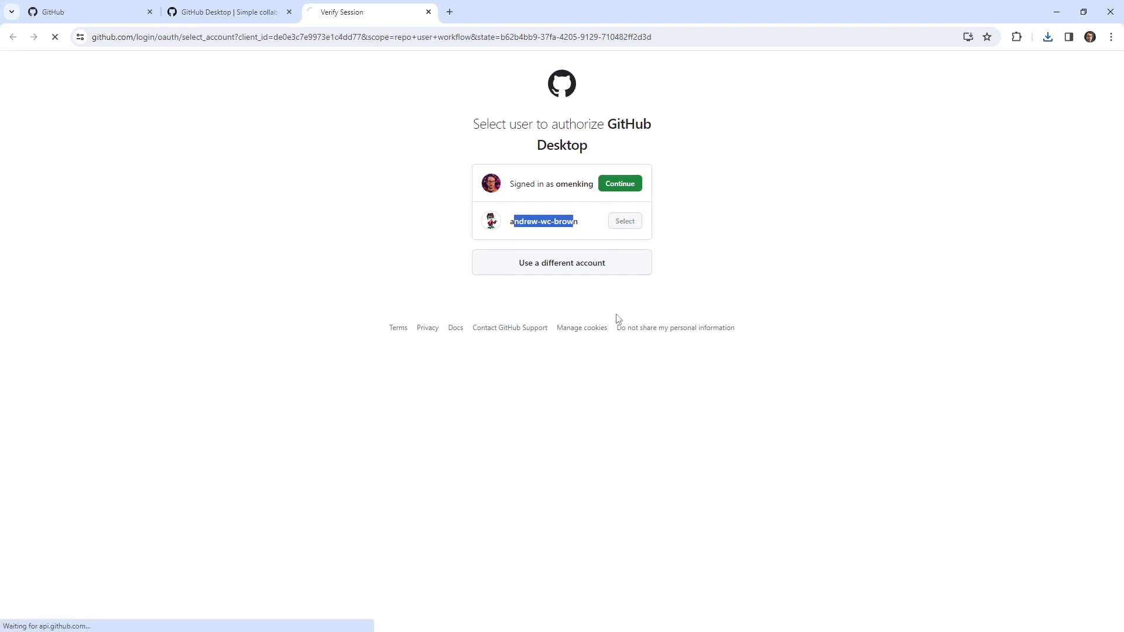
left_click(623, 221)
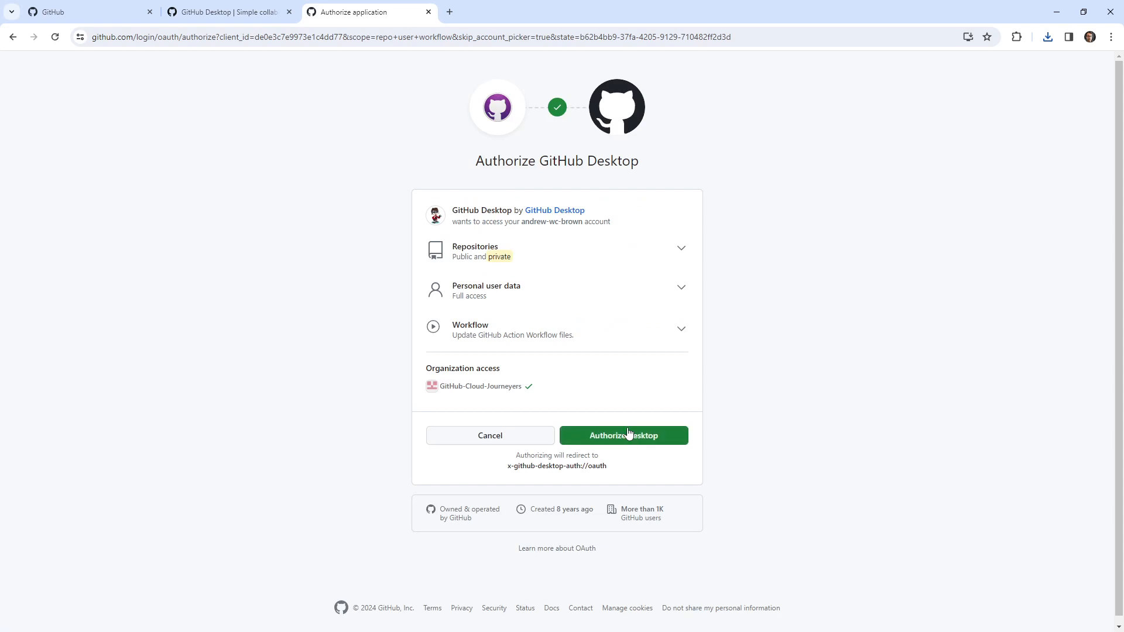
left_click(622, 435)
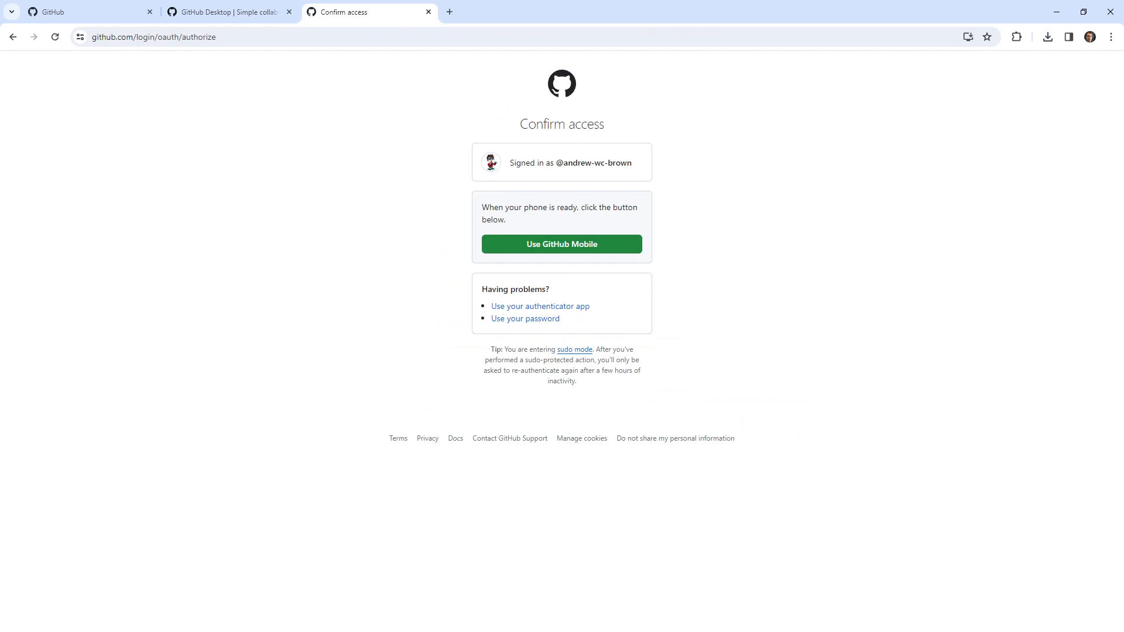
mouse_move(583, 265)
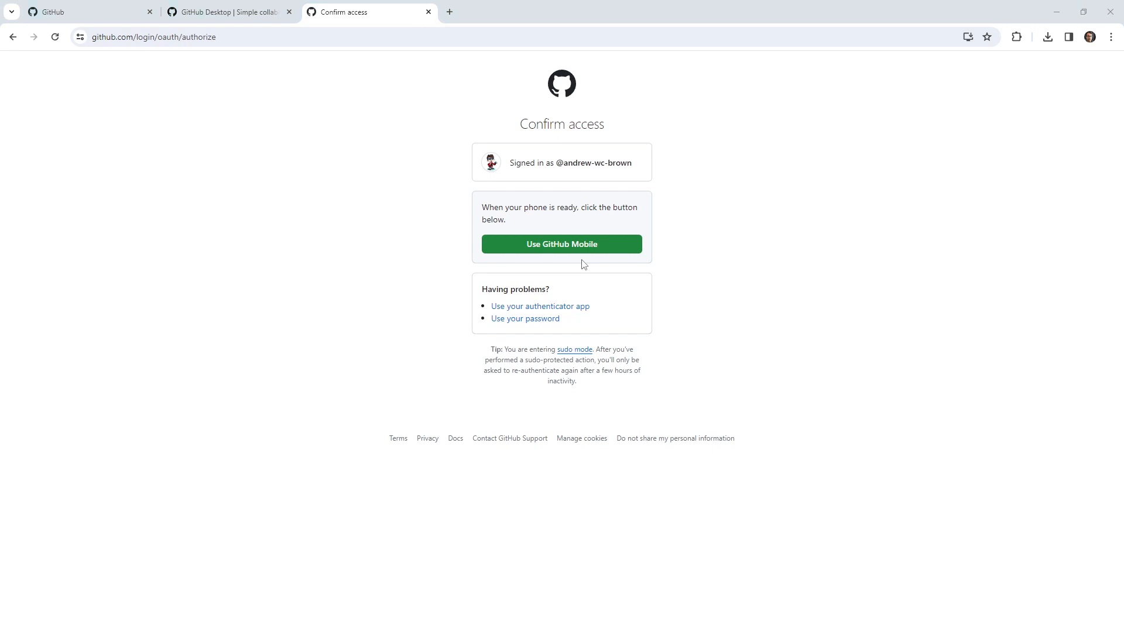
Send the 2FA confirmation via GitHub Mobile, showing the matching digits 14
left_click(561, 244)
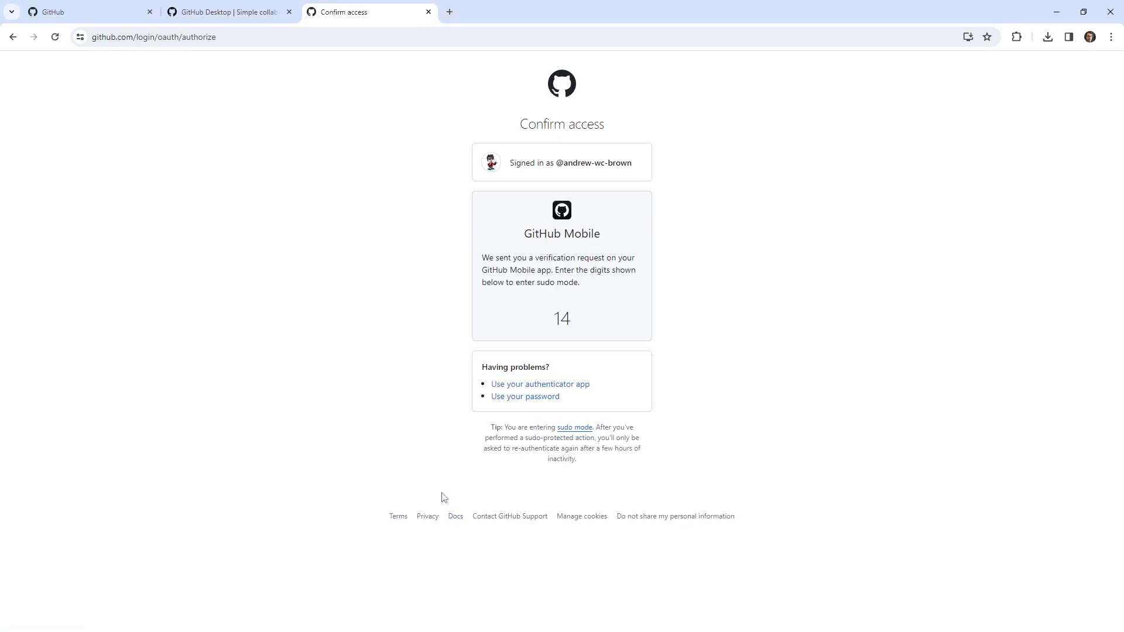
mouse_move(601, 329)
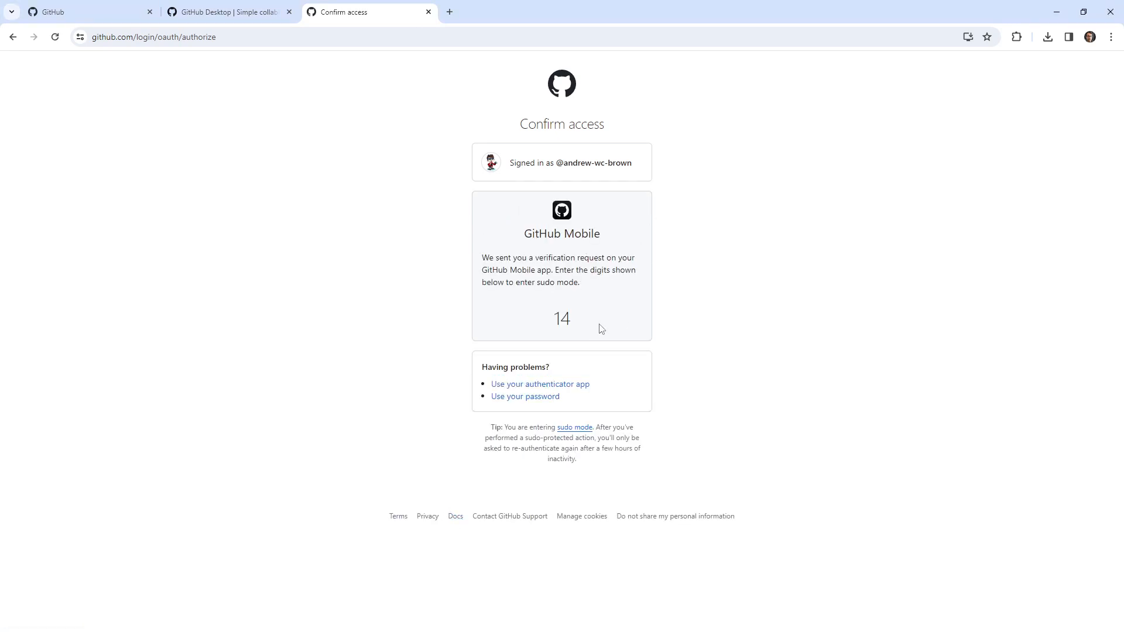